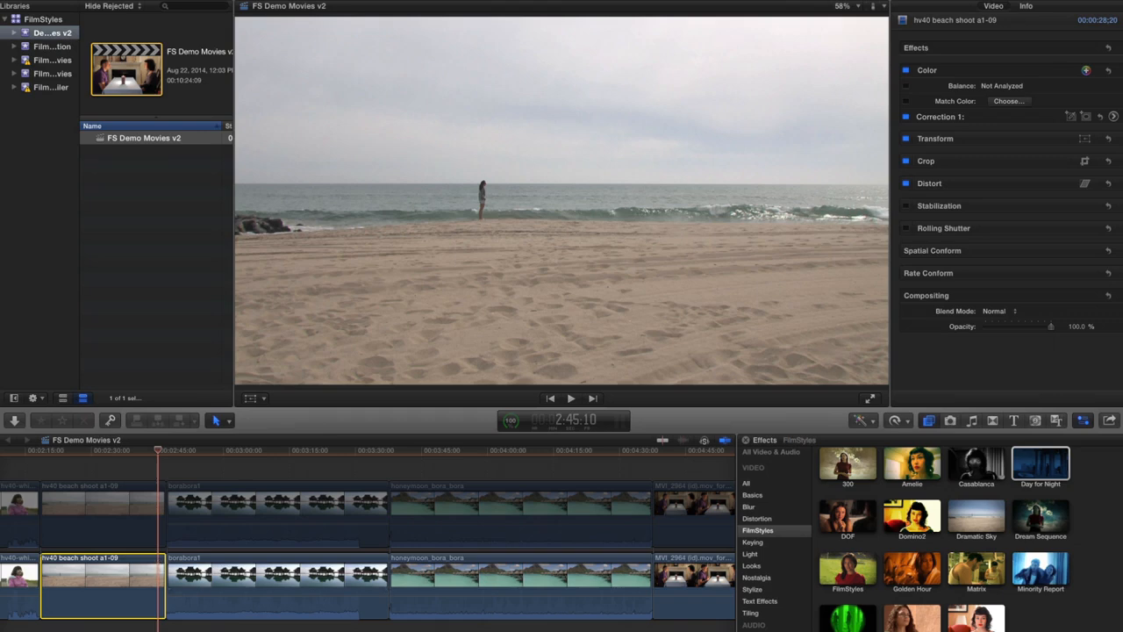
Apply the Day for Night effect to the selected beach shoot clip in the timeline
{"action": "left_click", "coordinate": [1041, 463]}
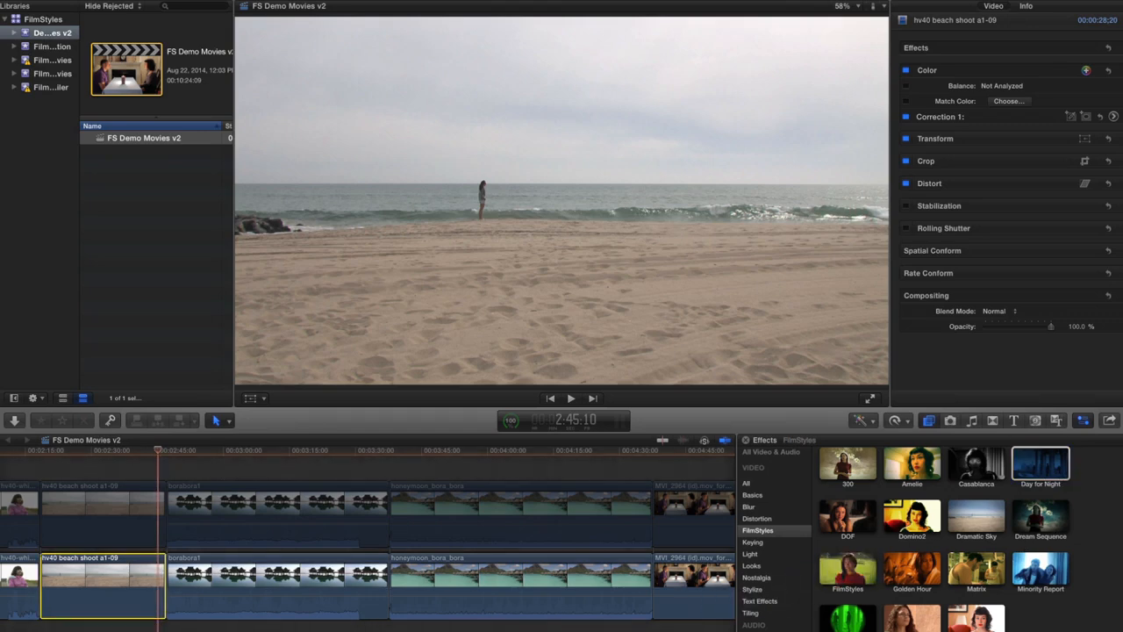
{"action": "left_click_drag", "start_coordinate": [1039, 465], "coordinate": [161, 587]}
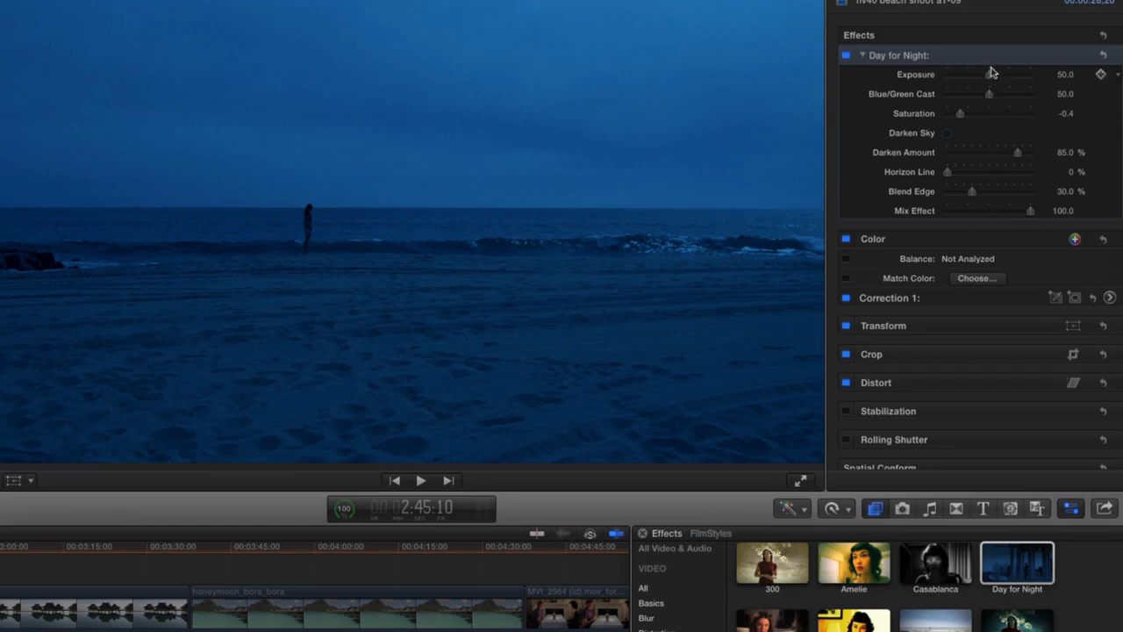
{"action": "mouse_move", "coordinate": [993, 77]}
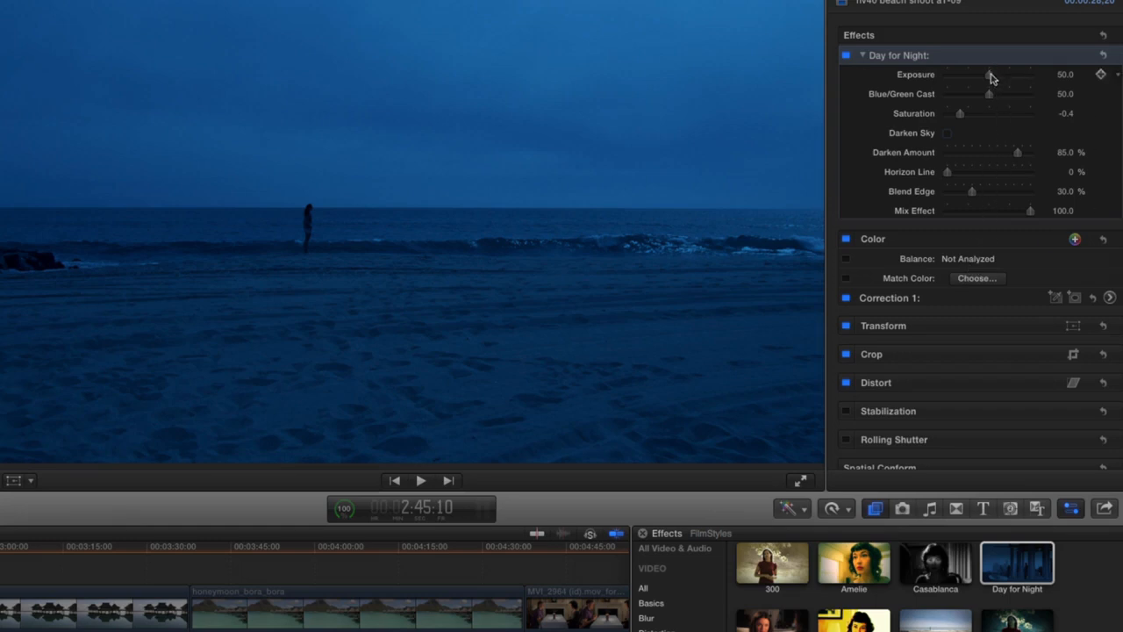
Lower the Day for Night Exposure to about 16 and reduce the Blue/Green Cast
{"action": "left_click_drag", "start_coordinate": [990, 80], "coordinate": [965, 80]}
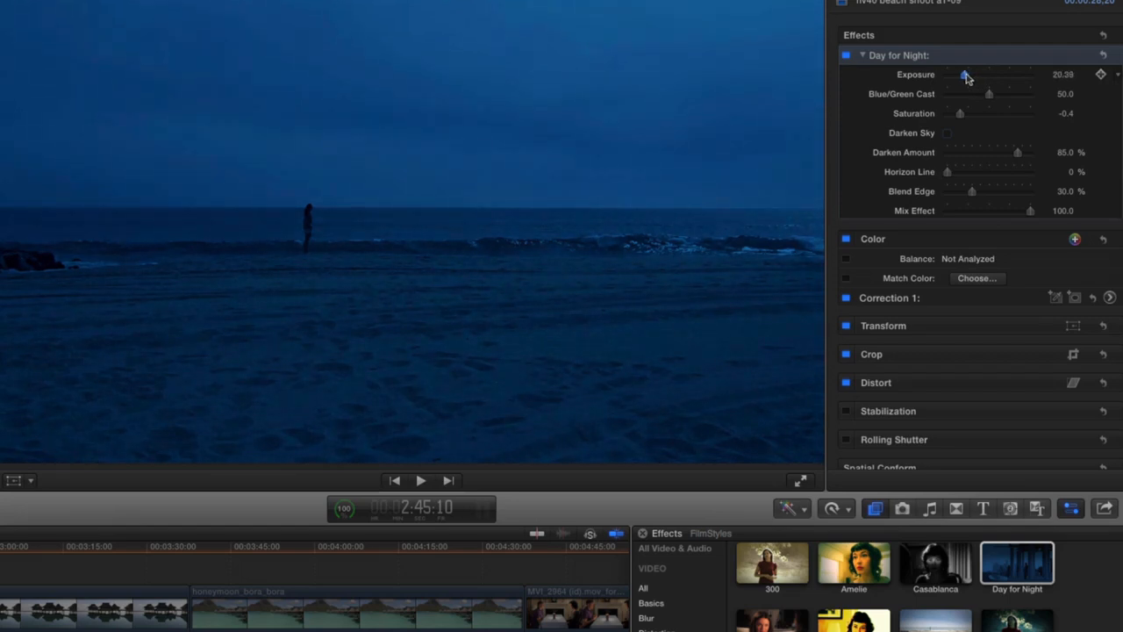
{"action": "left_click_drag", "start_coordinate": [964, 73], "coordinate": [959, 74]}
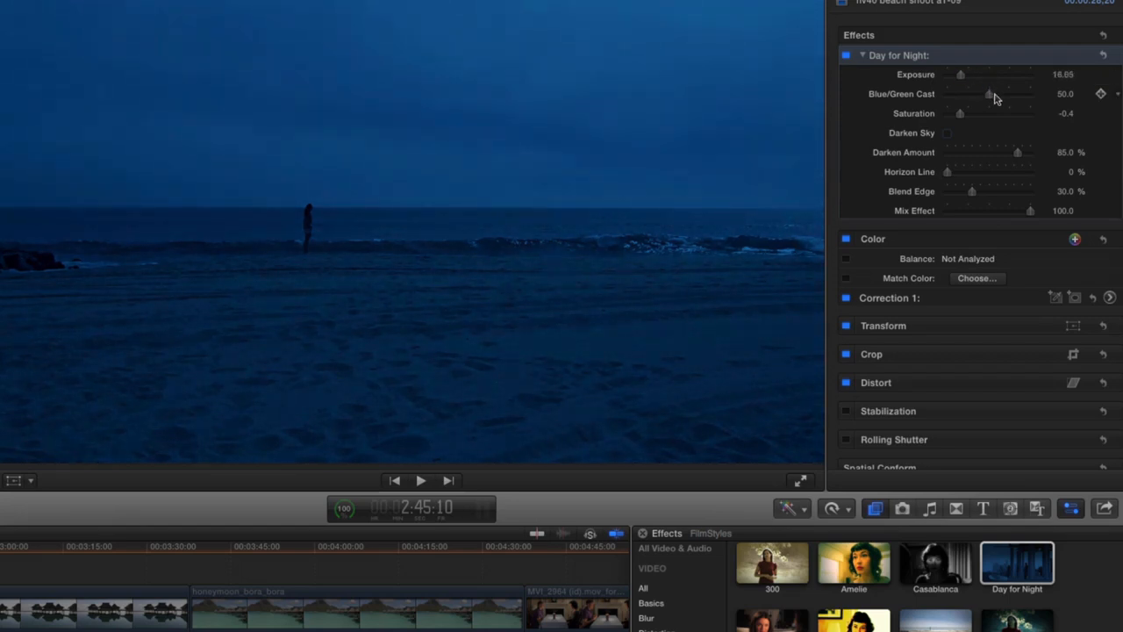
{"action": "left_click_drag", "start_coordinate": [990, 95], "coordinate": [993, 95]}
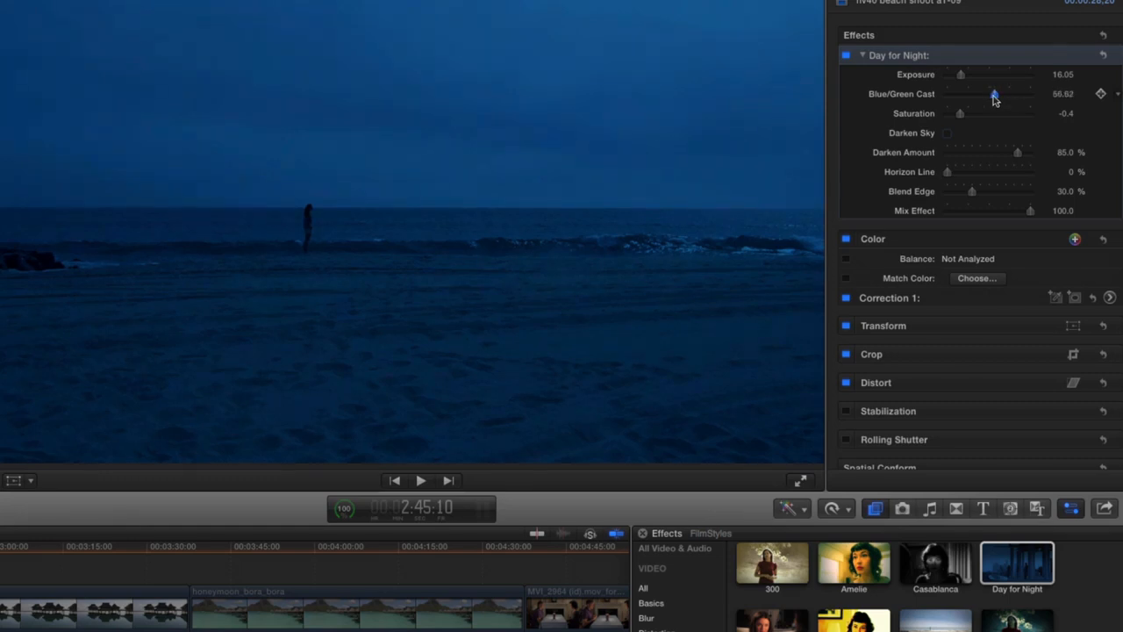
{"action": "left_click_drag", "start_coordinate": [993, 95], "coordinate": [986, 94]}
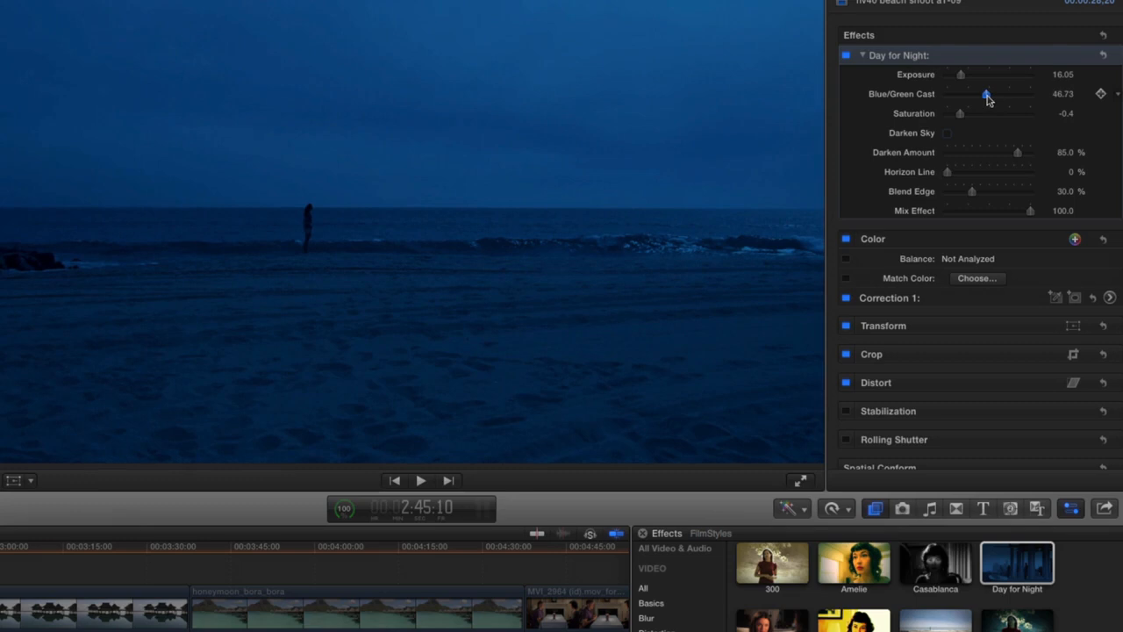
{"action": "left_click_drag", "start_coordinate": [986, 94], "coordinate": [961, 95]}
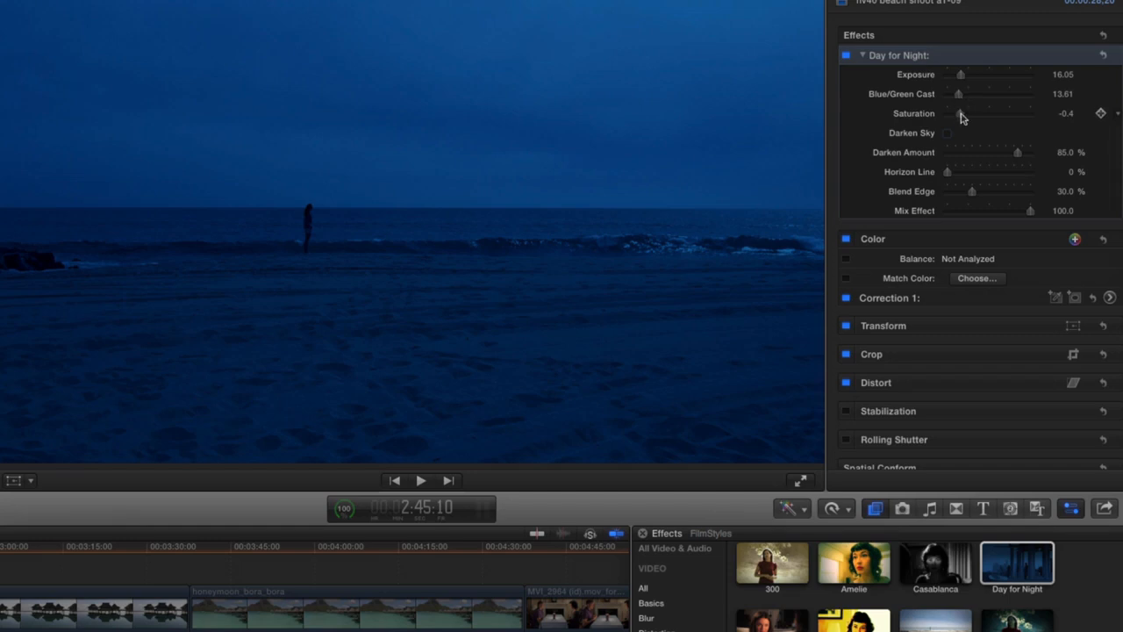
Try Saturation higher, then settle it at about -0.7 for a muted blue look
{"action": "left_click_drag", "start_coordinate": [959, 116], "coordinate": [958, 116]}
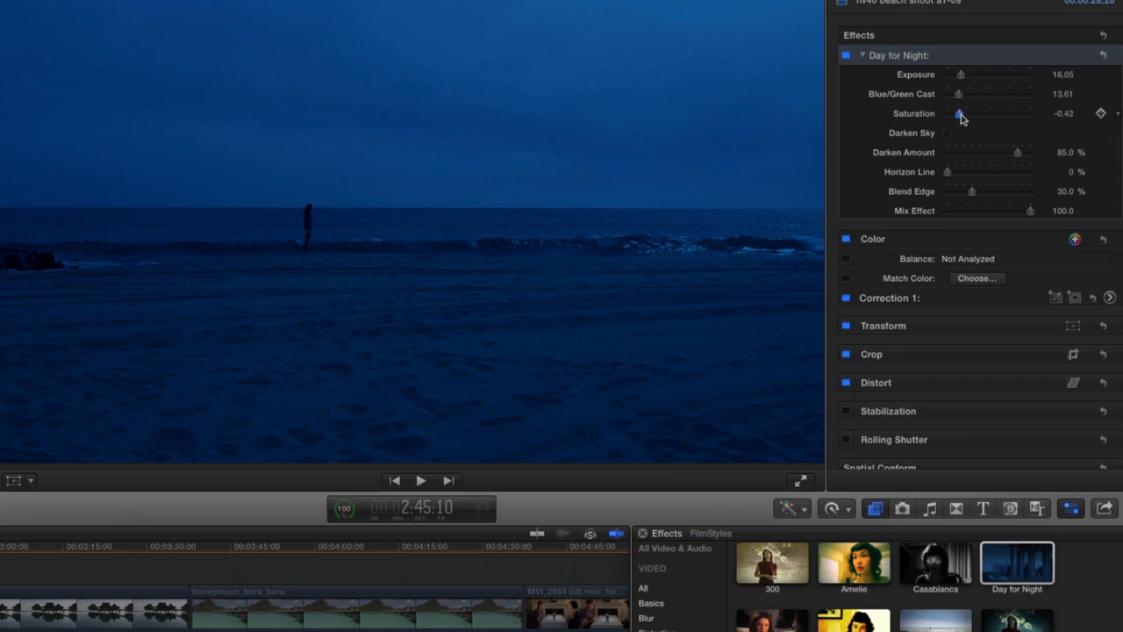
{"action": "left_click_drag", "start_coordinate": [960, 114], "coordinate": [951, 114]}
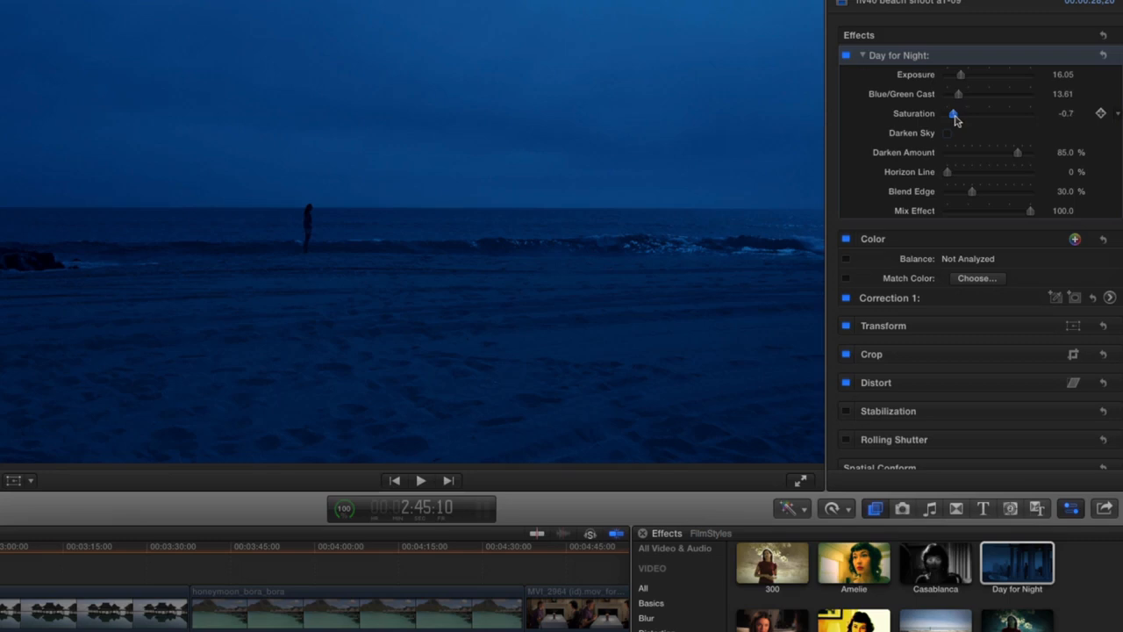
{"action": "left_click_drag", "start_coordinate": [953, 112], "coordinate": [1028, 112]}
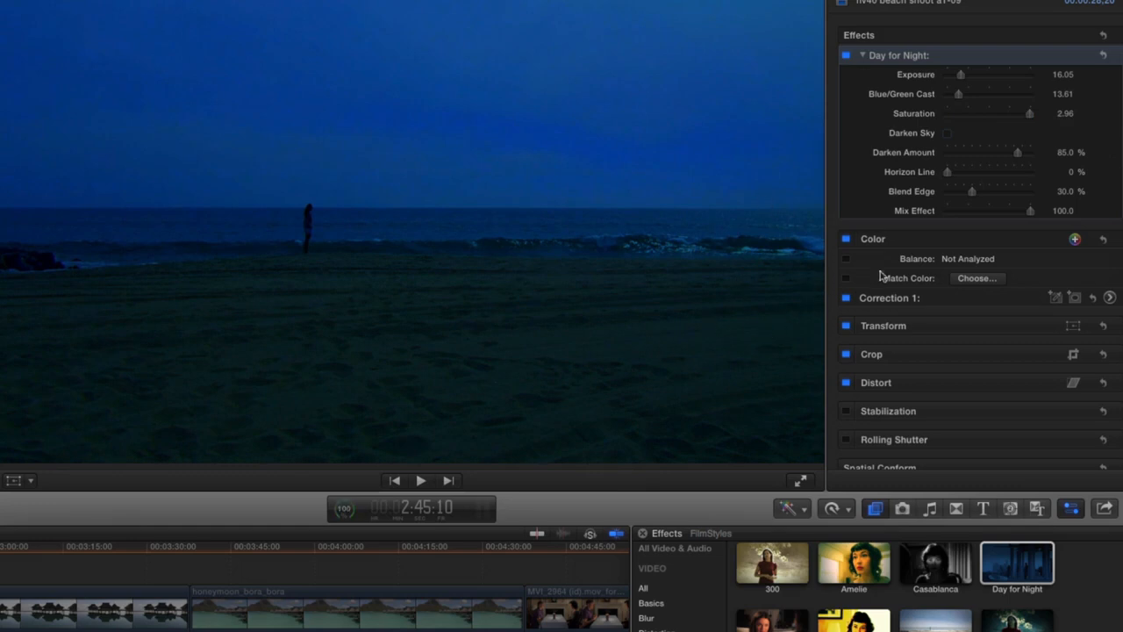
{"action": "left_click_drag", "start_coordinate": [1030, 112], "coordinate": [1028, 112]}
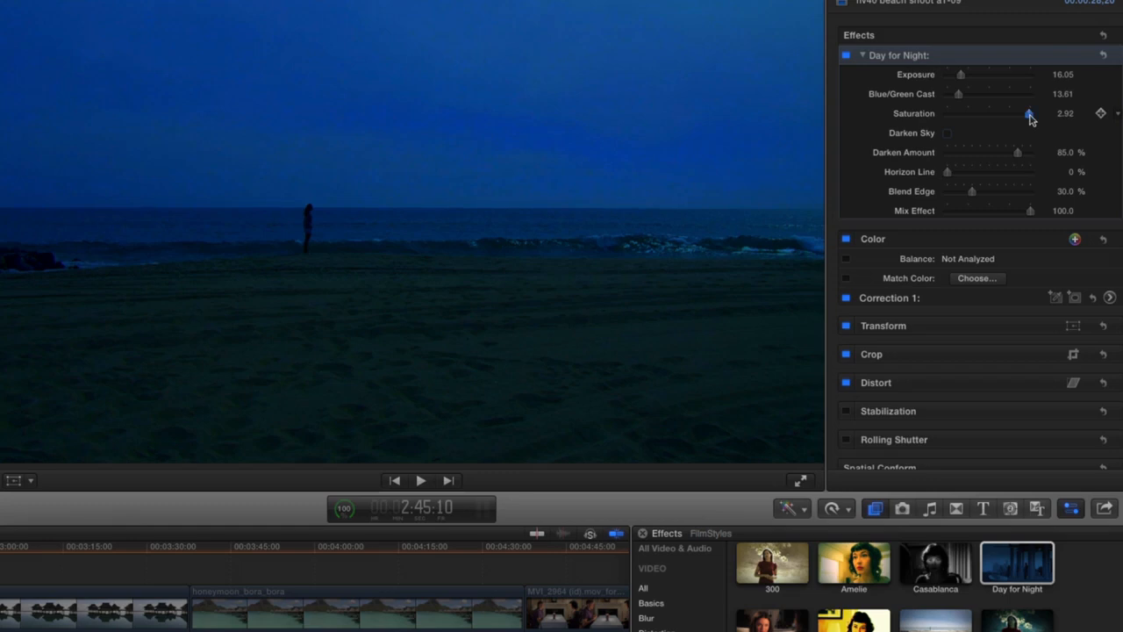
{"action": "left_click_drag", "start_coordinate": [1028, 114], "coordinate": [958, 114]}
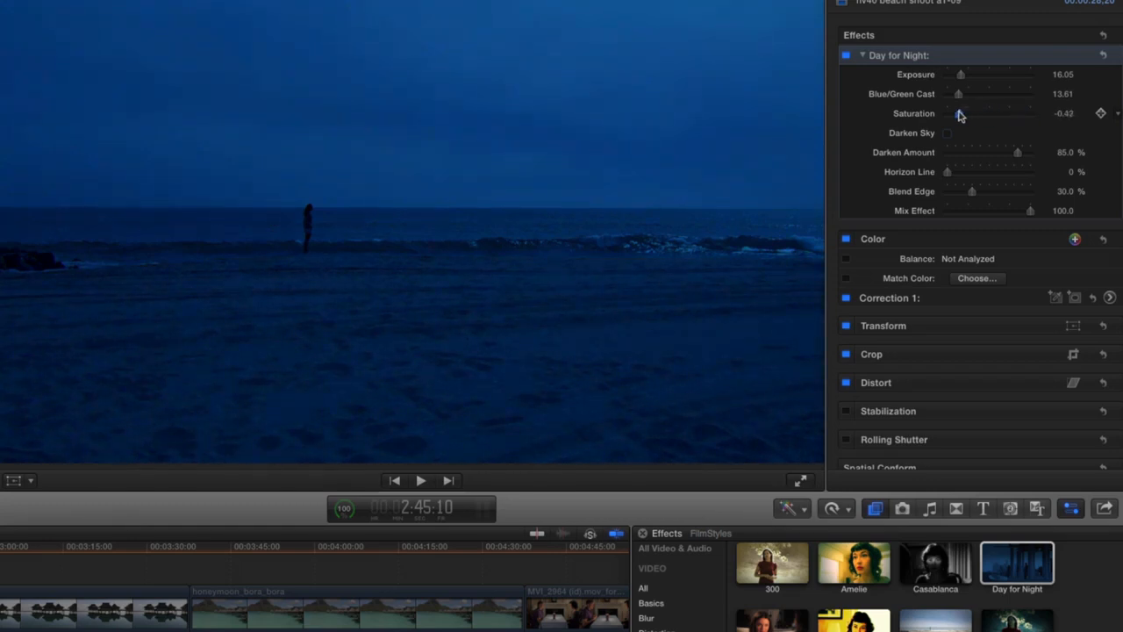
{"action": "left_click_drag", "start_coordinate": [958, 112], "coordinate": [953, 112]}
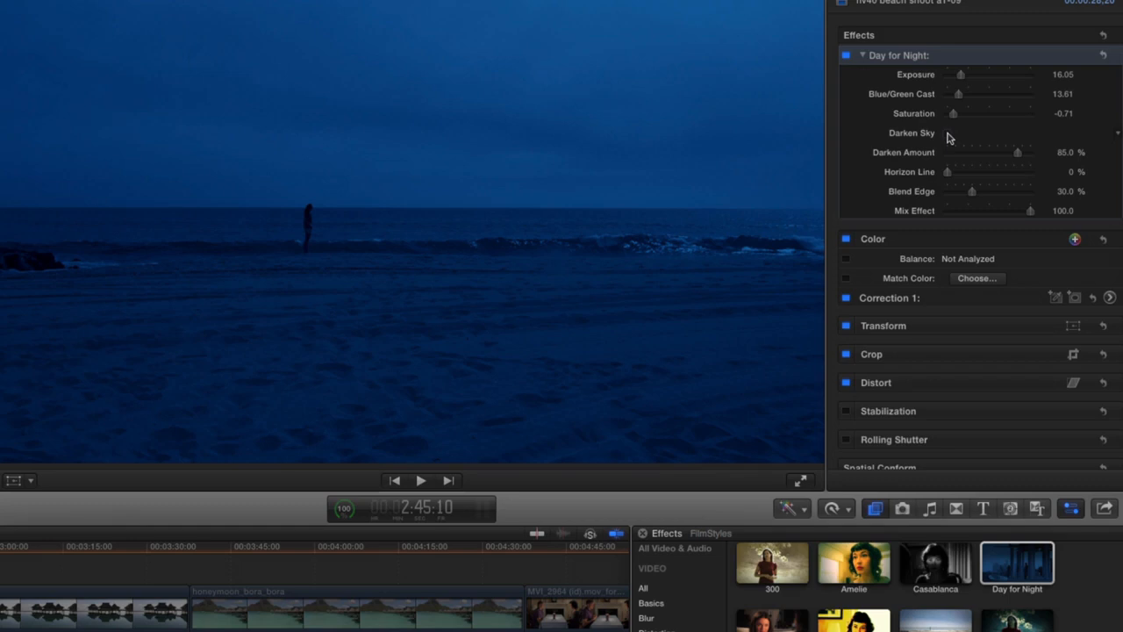
Enable Darken Sky and set the Darken Amount to about 88 percent
{"action": "left_click", "coordinate": [948, 133]}
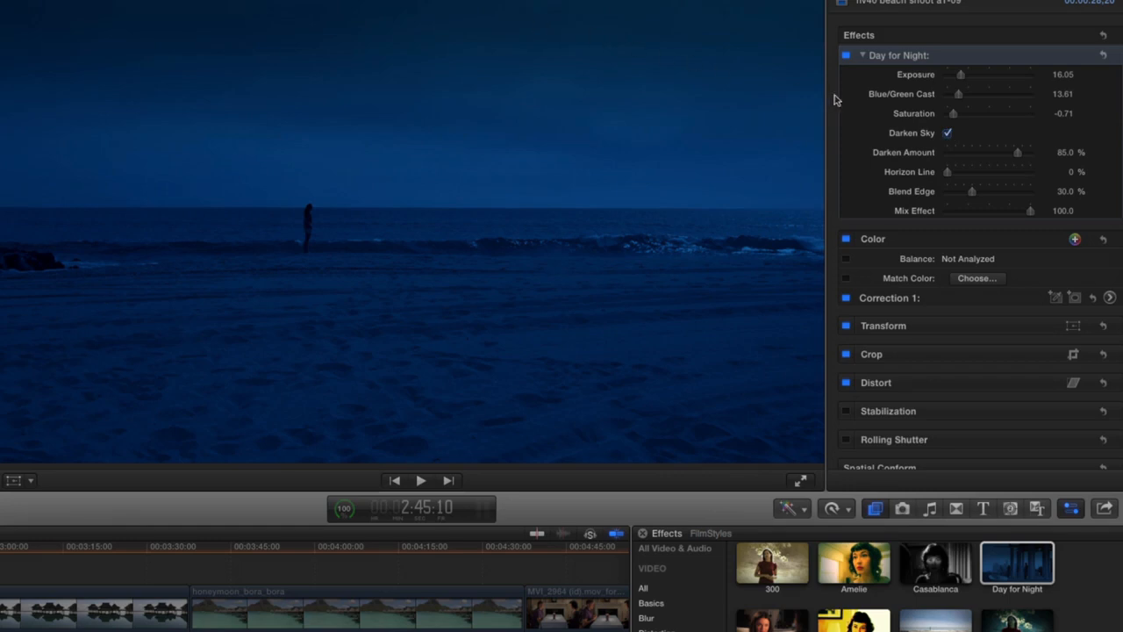
{"action": "mouse_move", "coordinate": [902, 134]}
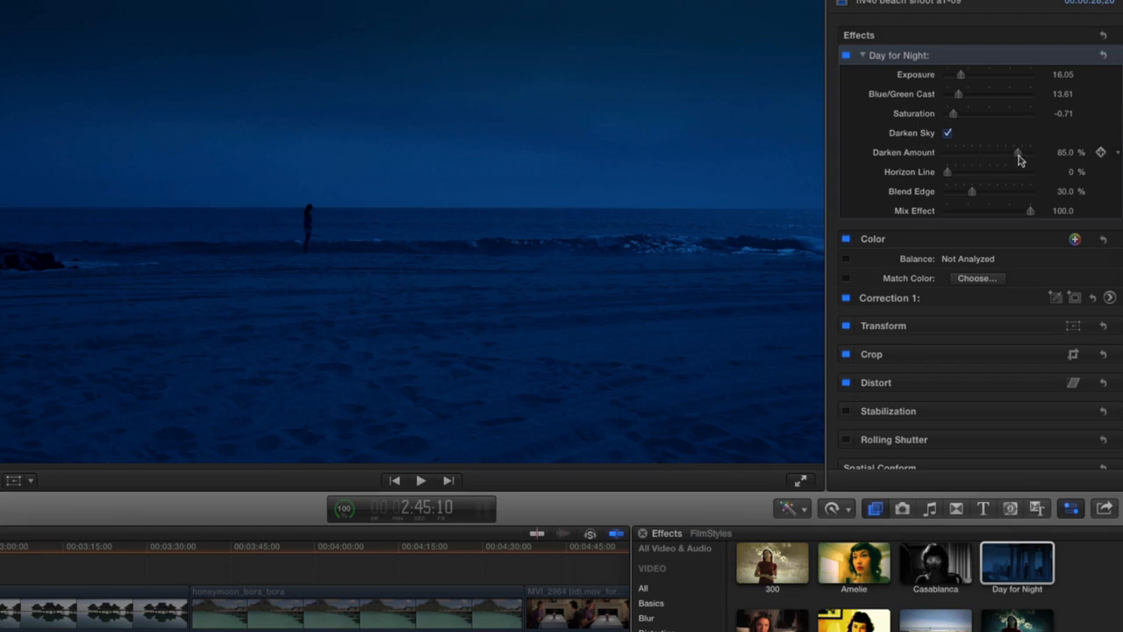
{"action": "left_click_drag", "start_coordinate": [1018, 150], "coordinate": [1026, 151]}
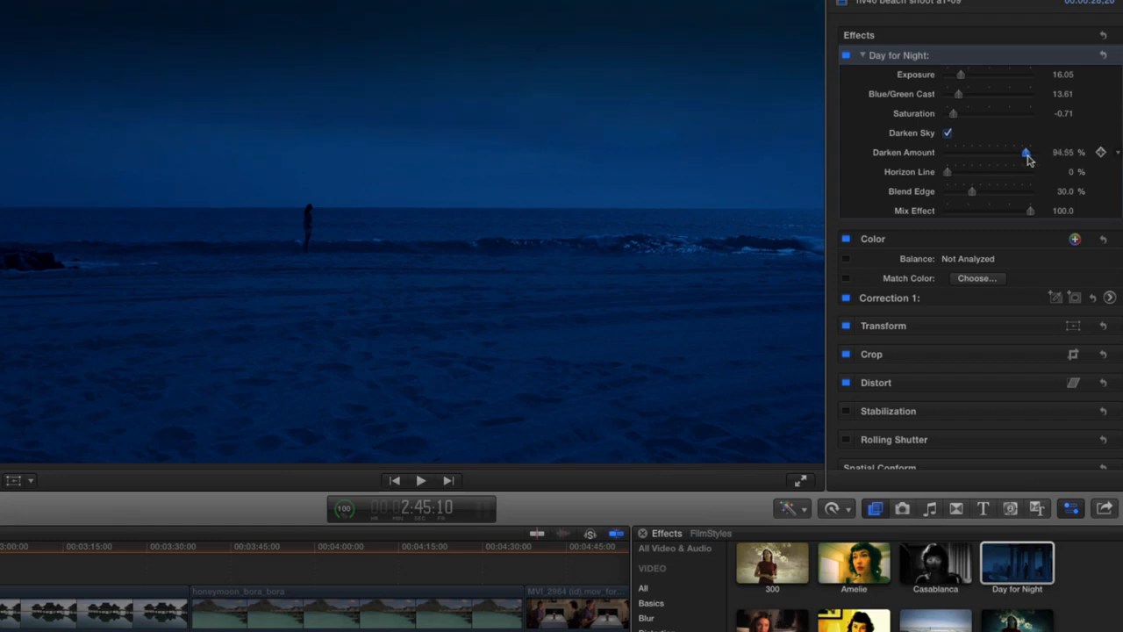
{"action": "left_click_drag", "start_coordinate": [1024, 151], "coordinate": [1028, 151]}
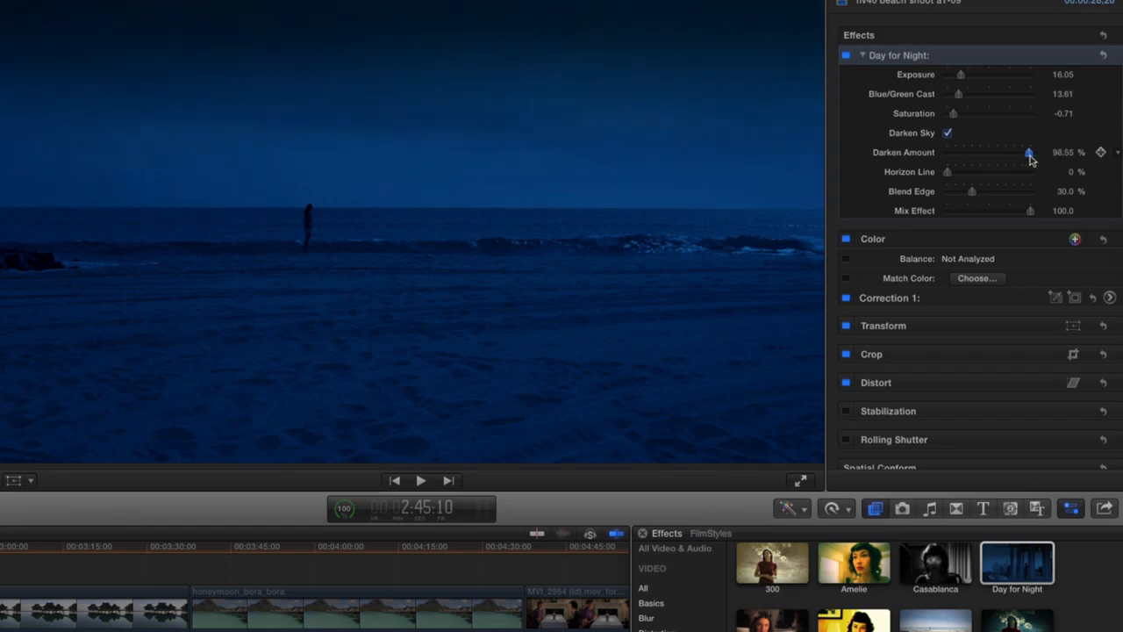
{"action": "left_click_drag", "start_coordinate": [1028, 151], "coordinate": [958, 151]}
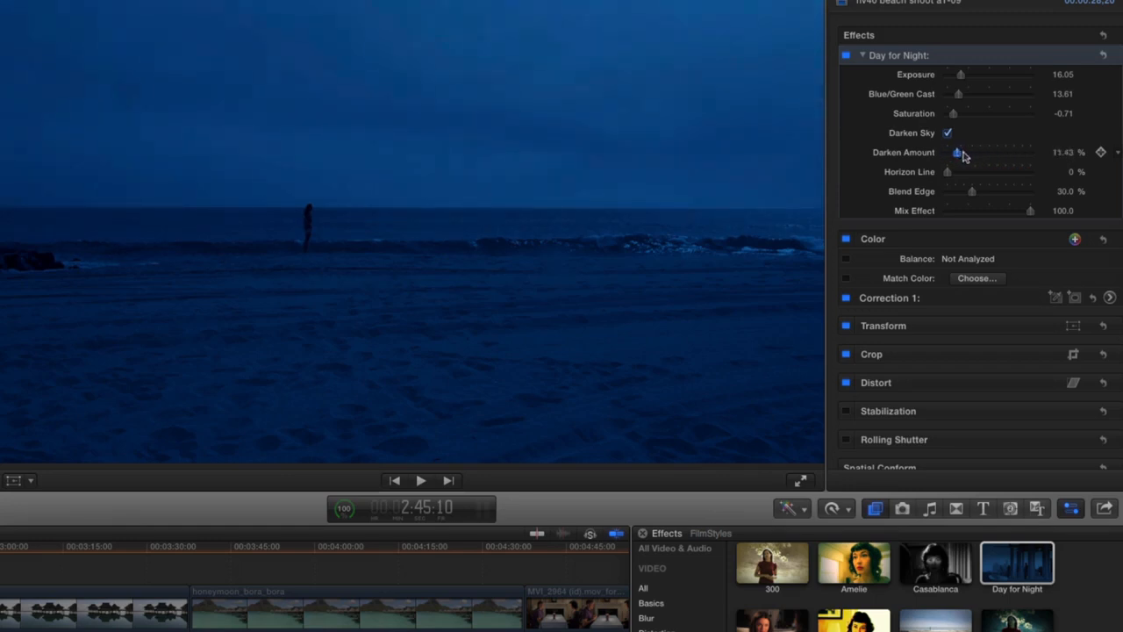
{"action": "left_click_drag", "start_coordinate": [954, 151], "coordinate": [1014, 151]}
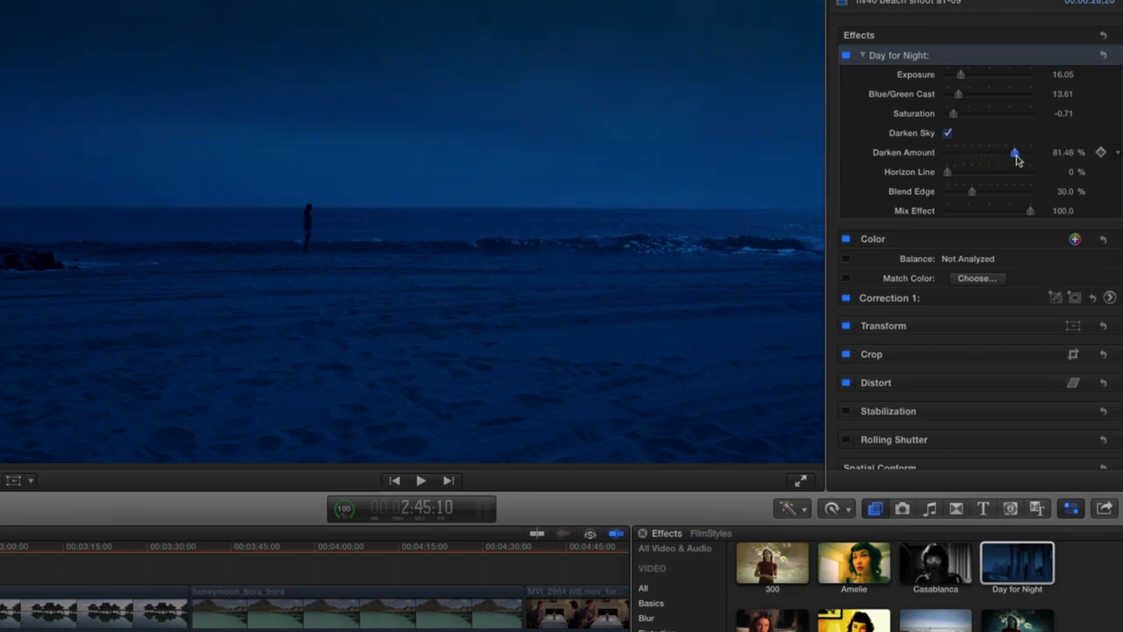
{"action": "left_click_drag", "start_coordinate": [1014, 151], "coordinate": [1018, 151]}
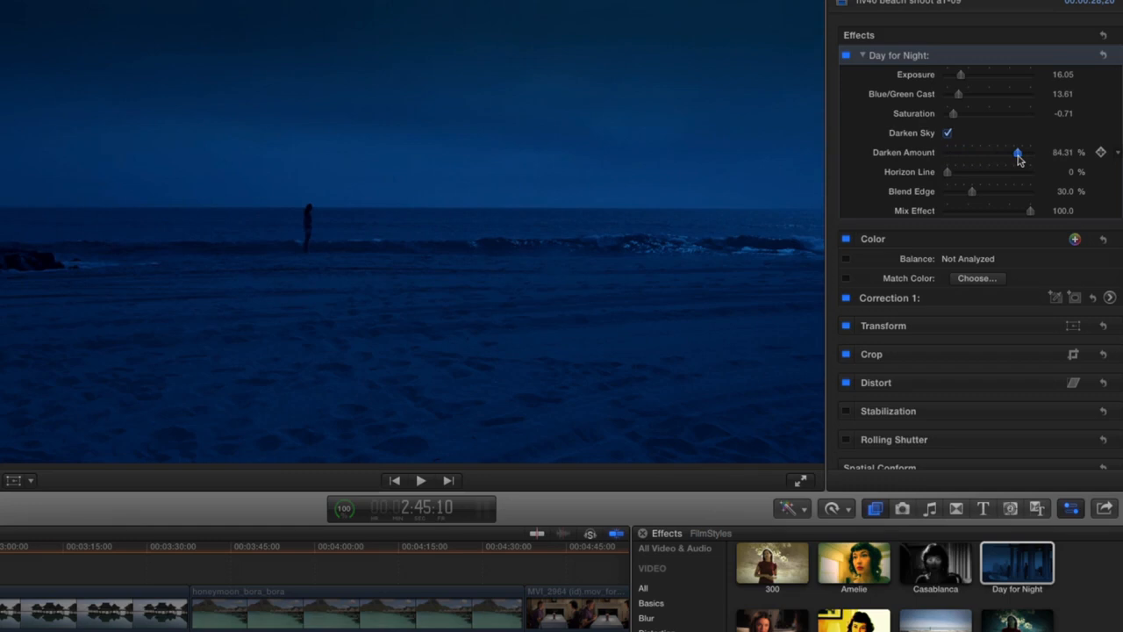
{"action": "left_click_drag", "start_coordinate": [1016, 150], "coordinate": [1019, 151]}
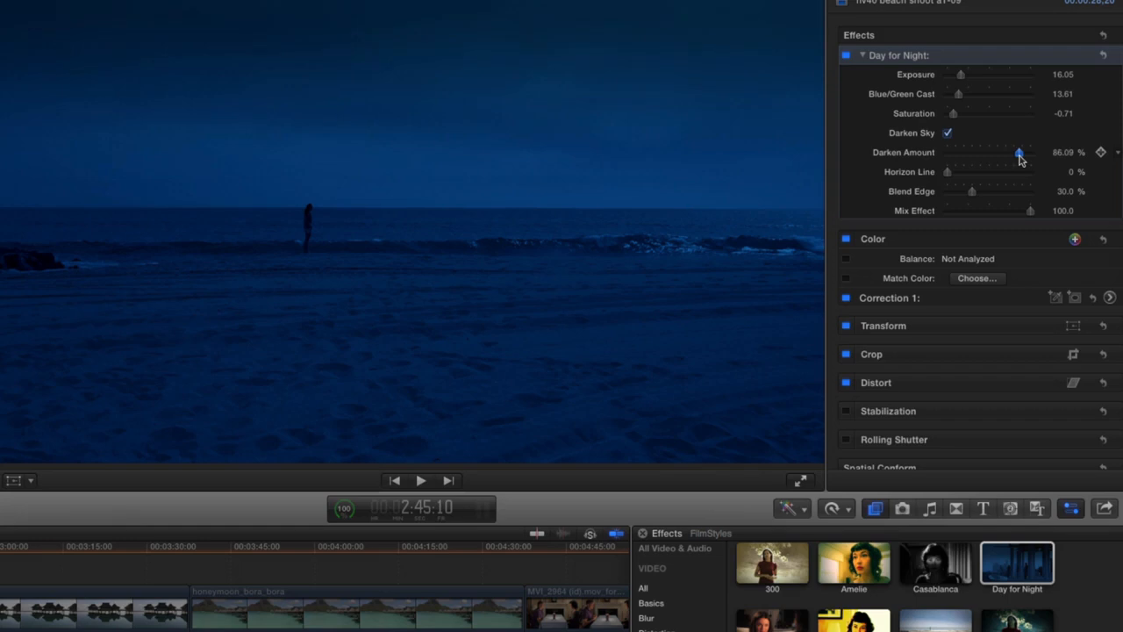
{"action": "mouse_move", "coordinate": [951, 177]}
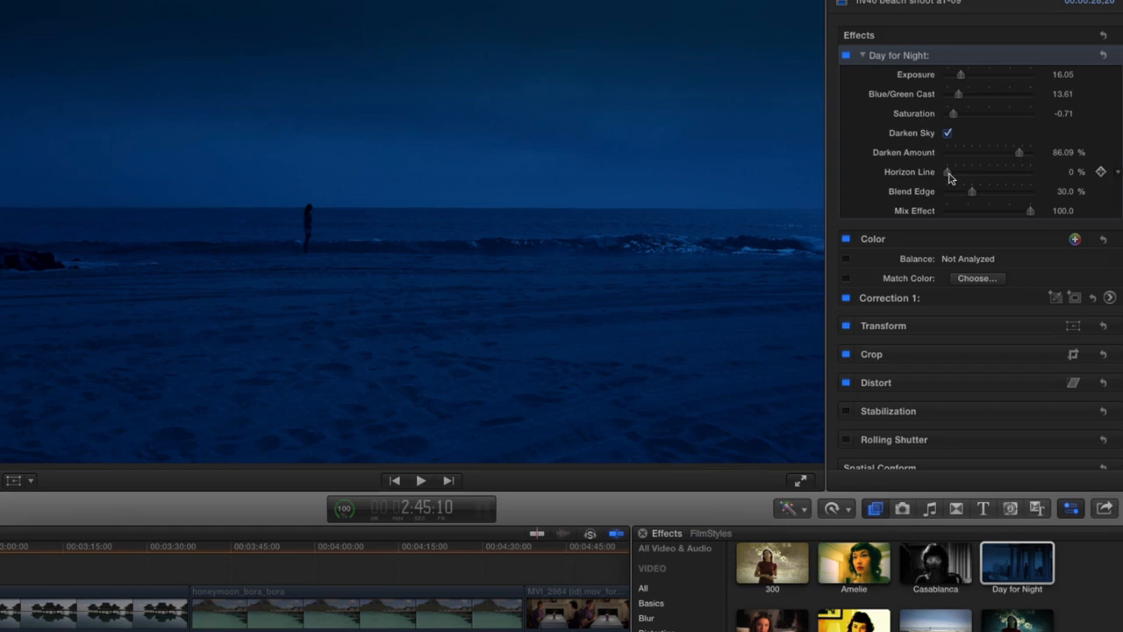
Try the Horizon Line higher, then settle it at about 3.4 percent
{"action": "left_click_drag", "start_coordinate": [947, 171], "coordinate": [955, 172]}
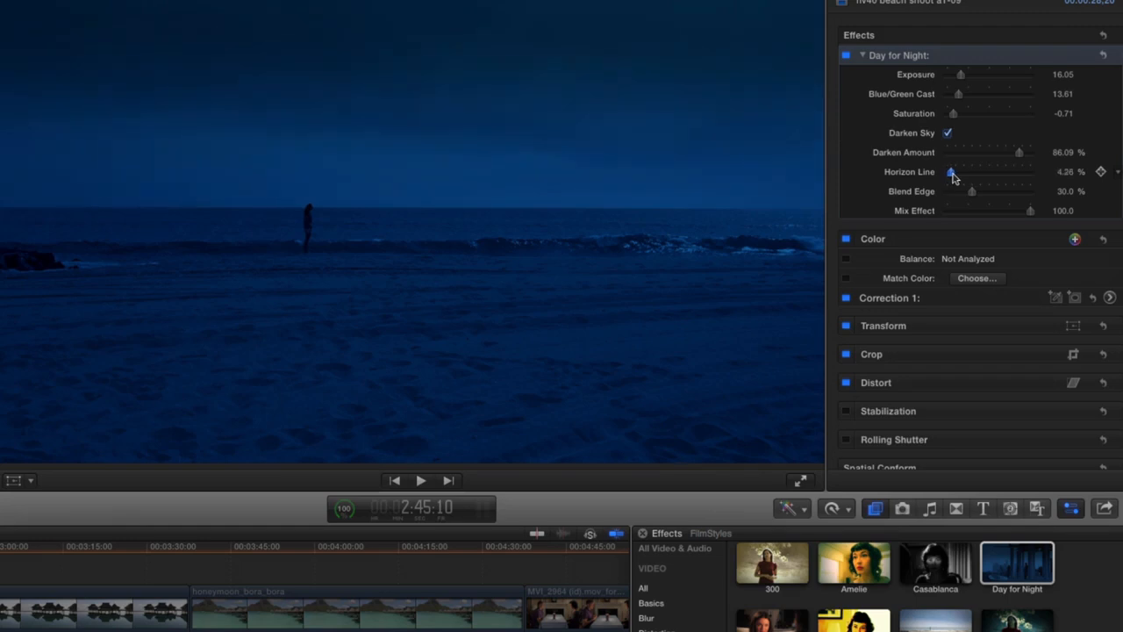
{"action": "left_click_drag", "start_coordinate": [951, 172], "coordinate": [996, 172]}
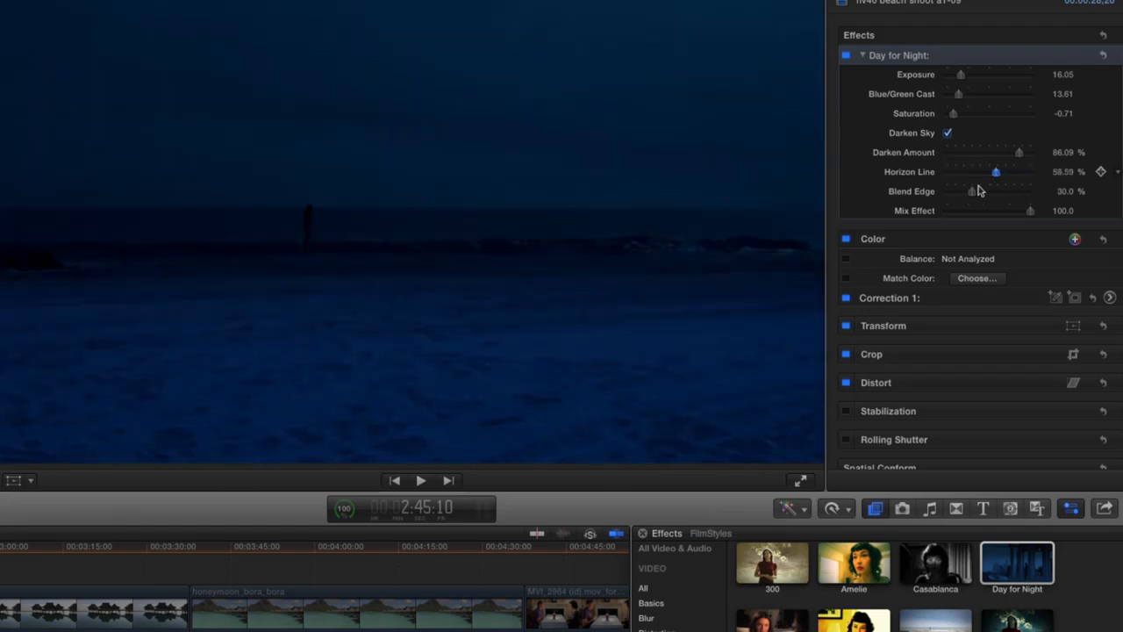
{"action": "left_click_drag", "start_coordinate": [997, 172], "coordinate": [963, 172]}
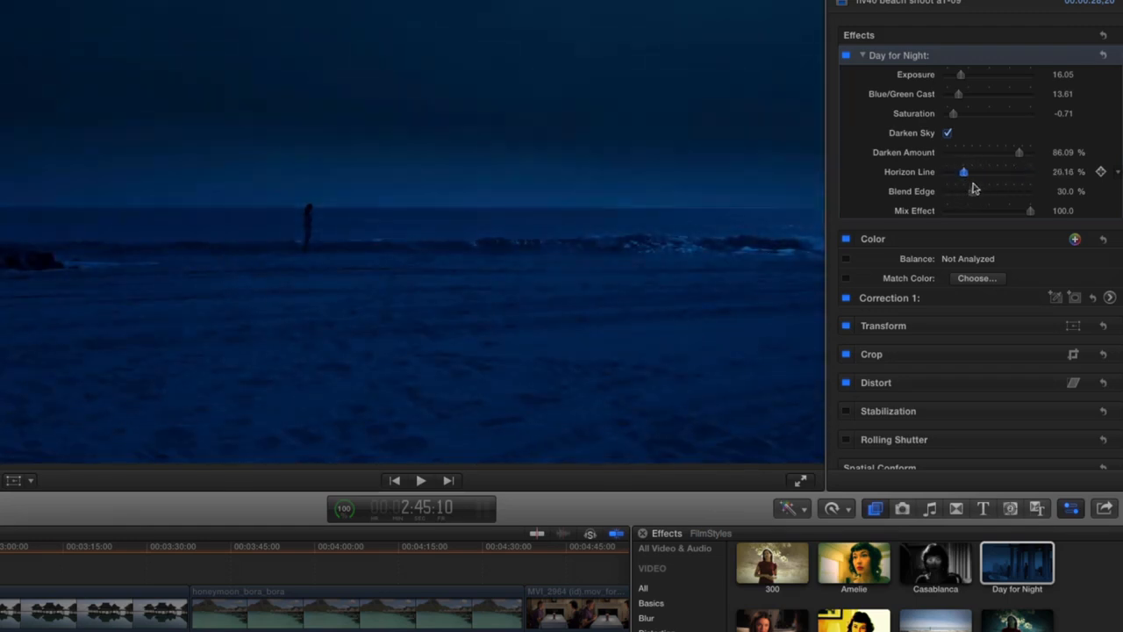
{"action": "left_click_drag", "start_coordinate": [963, 171], "coordinate": [965, 172]}
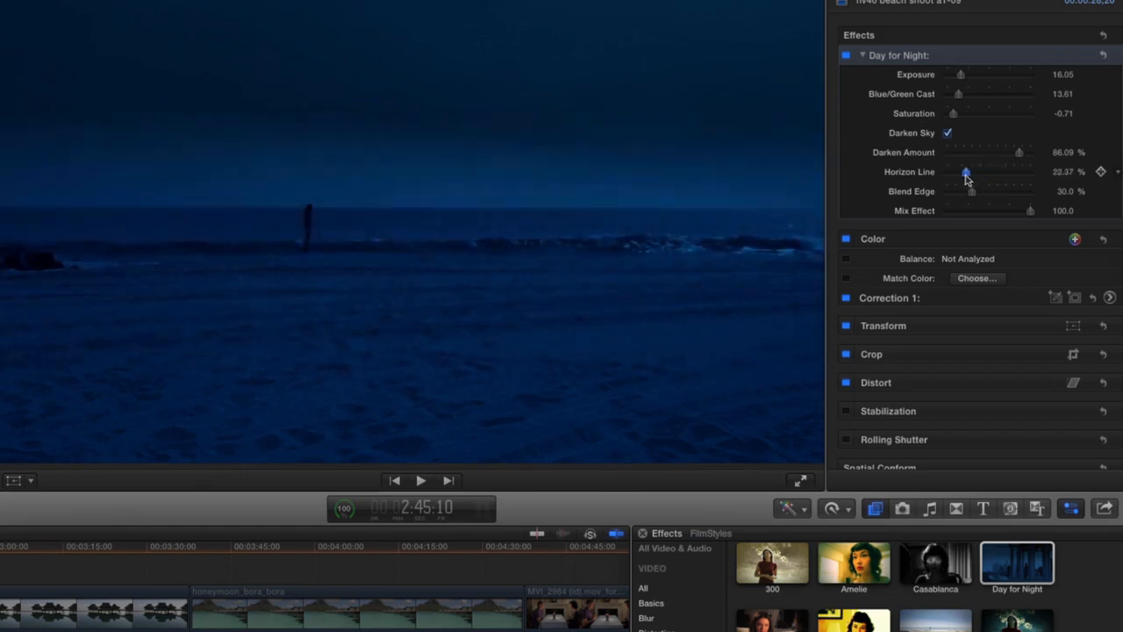
{"action": "left_click_drag", "start_coordinate": [964, 172], "coordinate": [951, 172]}
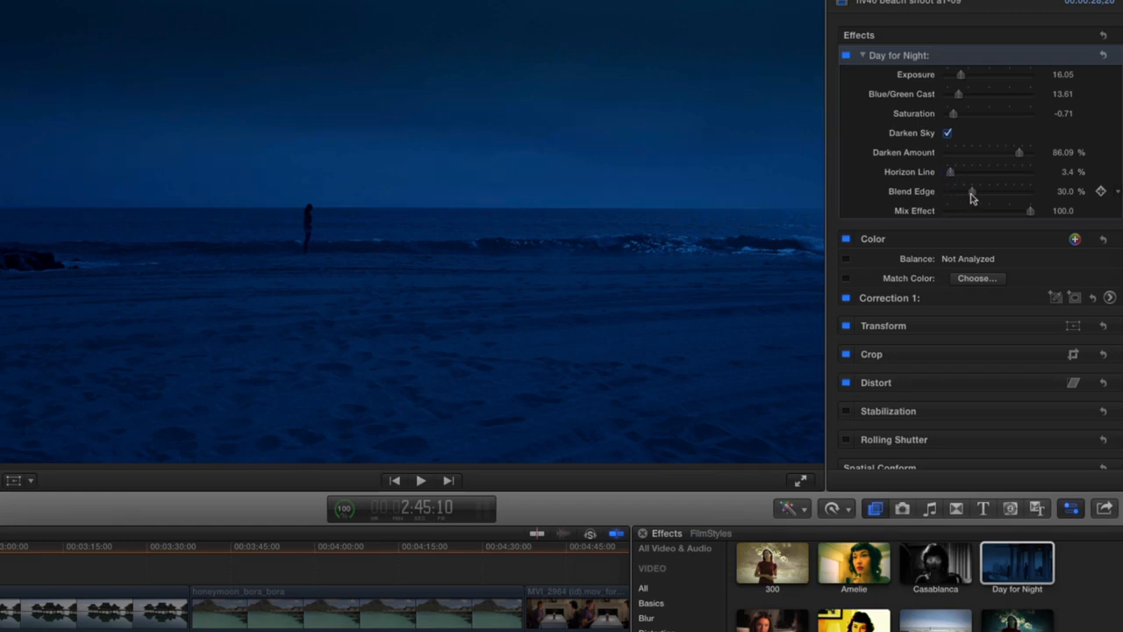
Try Blend Edge around 45% and 0%, then leave it near 29.8%
{"action": "left_click_drag", "start_coordinate": [972, 191], "coordinate": [972, 192]}
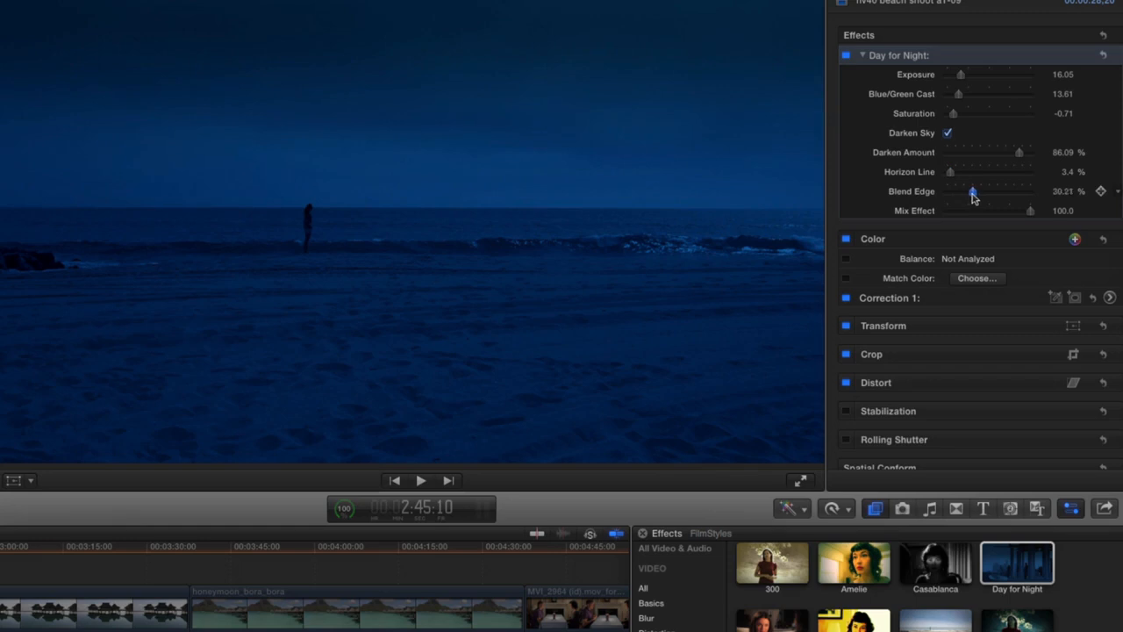
{"action": "left_click_drag", "start_coordinate": [972, 191], "coordinate": [985, 191]}
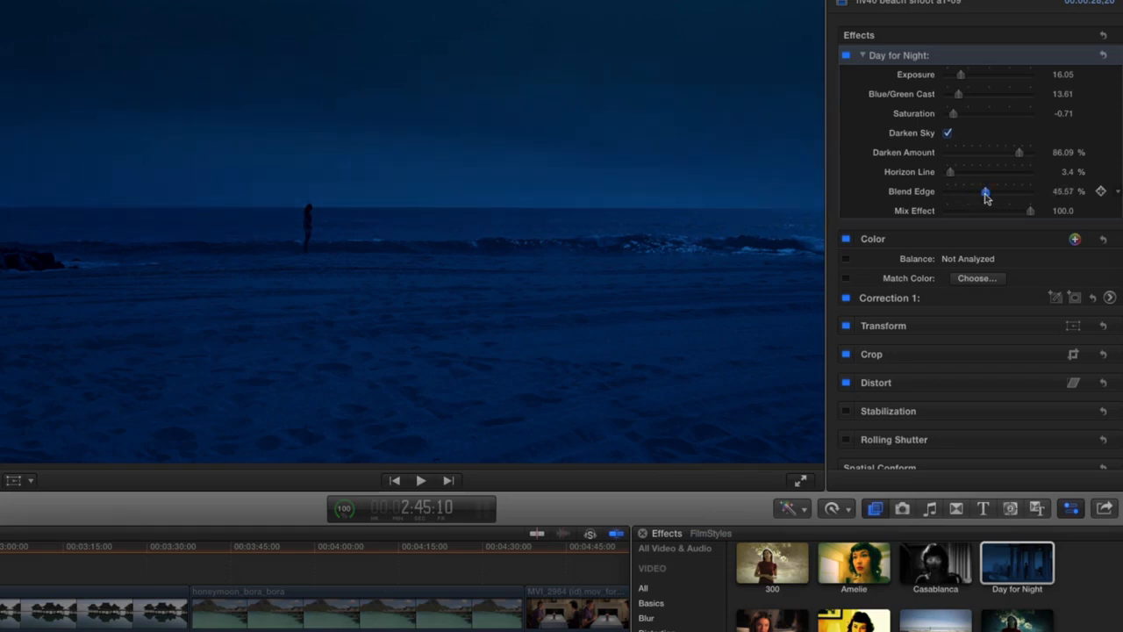
{"action": "left_click_drag", "start_coordinate": [984, 192], "coordinate": [986, 191]}
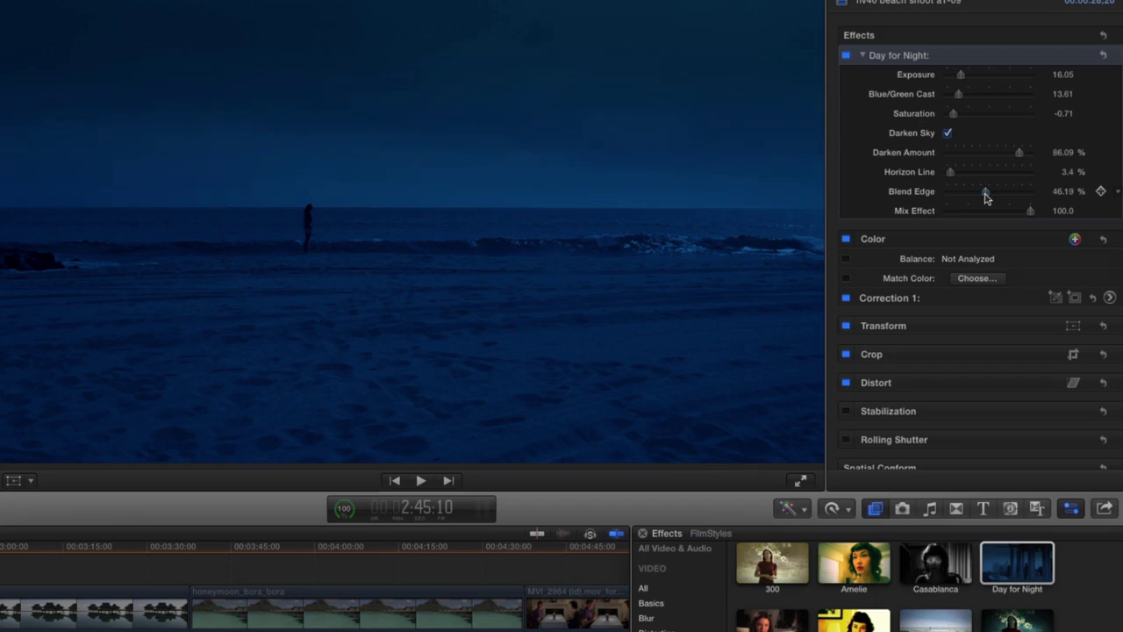
{"action": "mouse_move", "coordinate": [800, 179]}
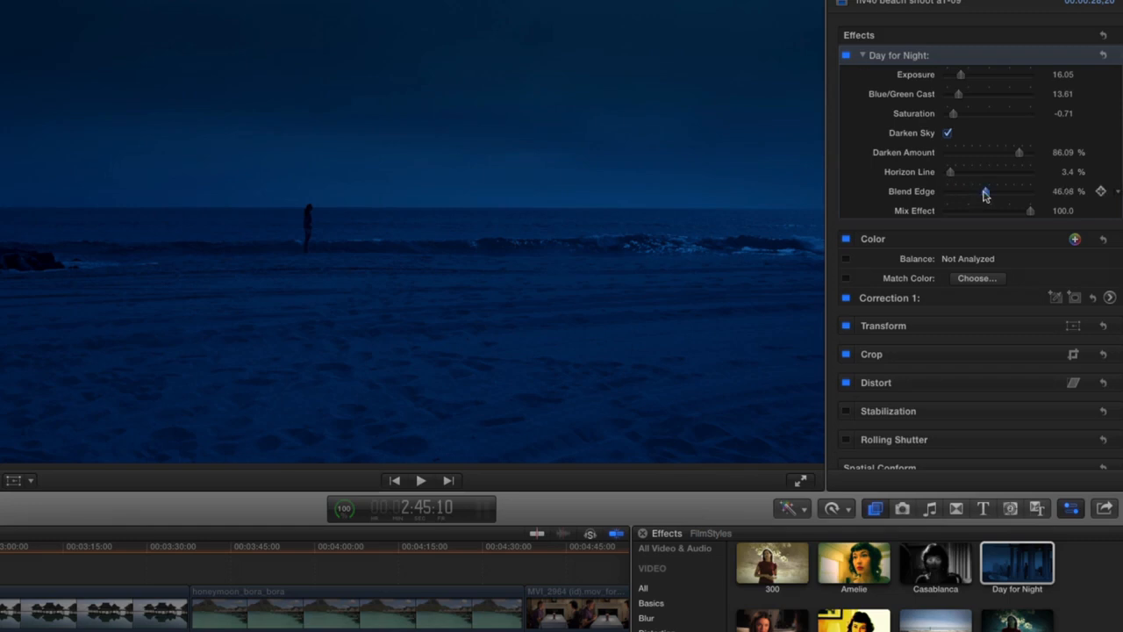
{"action": "left_click_drag", "start_coordinate": [982, 190], "coordinate": [951, 190]}
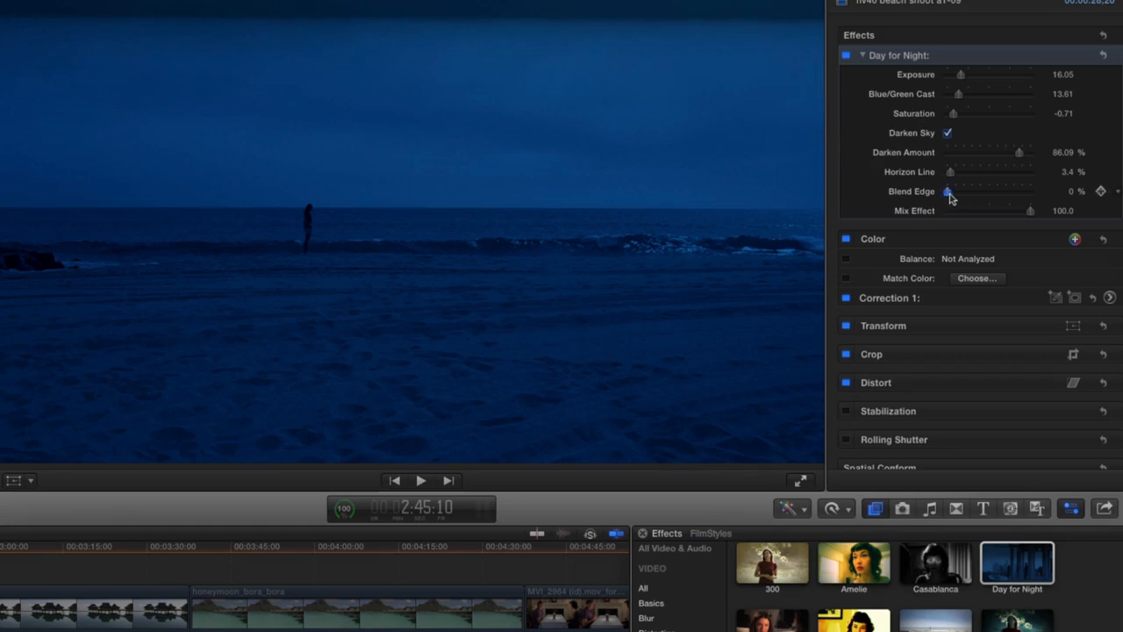
{"action": "left_click_drag", "start_coordinate": [947, 191], "coordinate": [979, 191]}
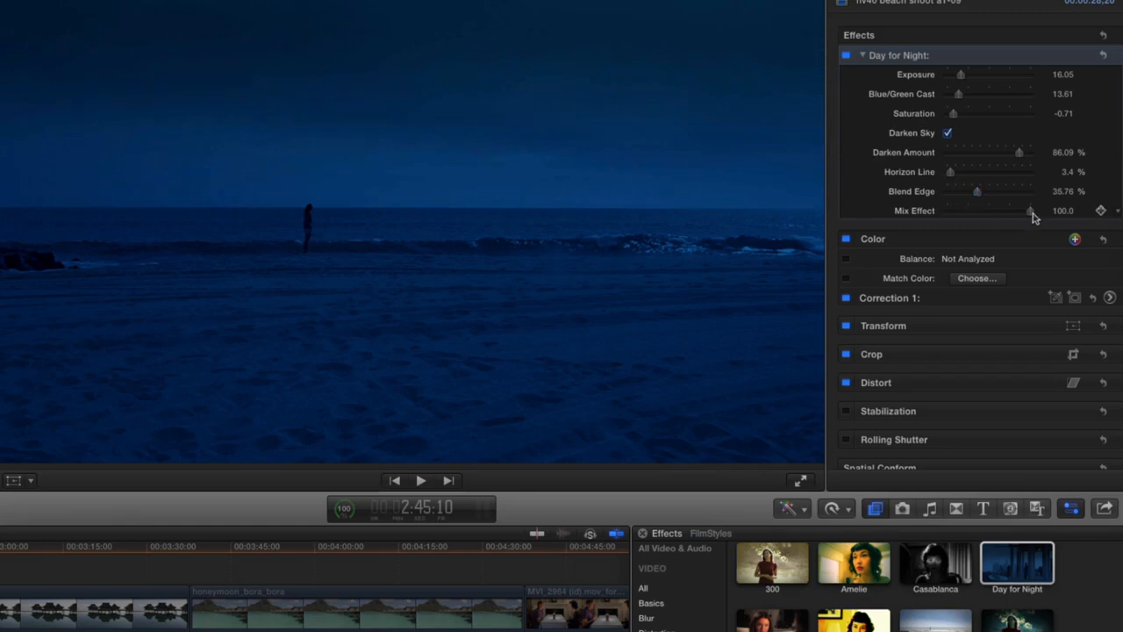
Lower the Mix Effect from 100 to about 94.6
{"action": "left_click_drag", "start_coordinate": [1028, 211], "coordinate": [1023, 211]}
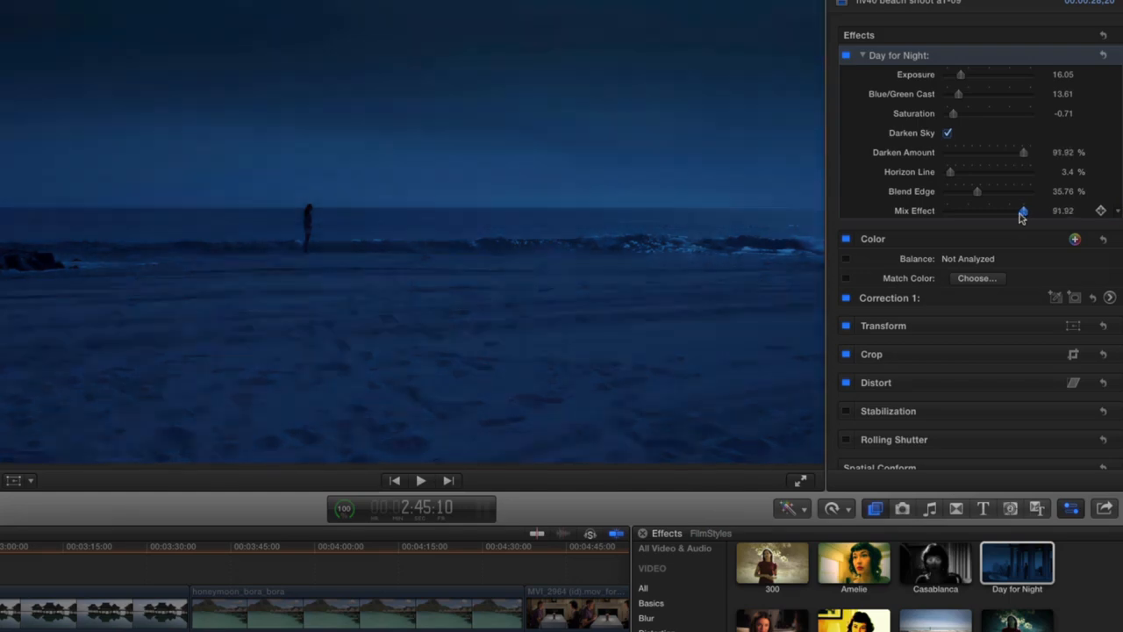
{"action": "left_click_drag", "start_coordinate": [1021, 211], "coordinate": [948, 210]}
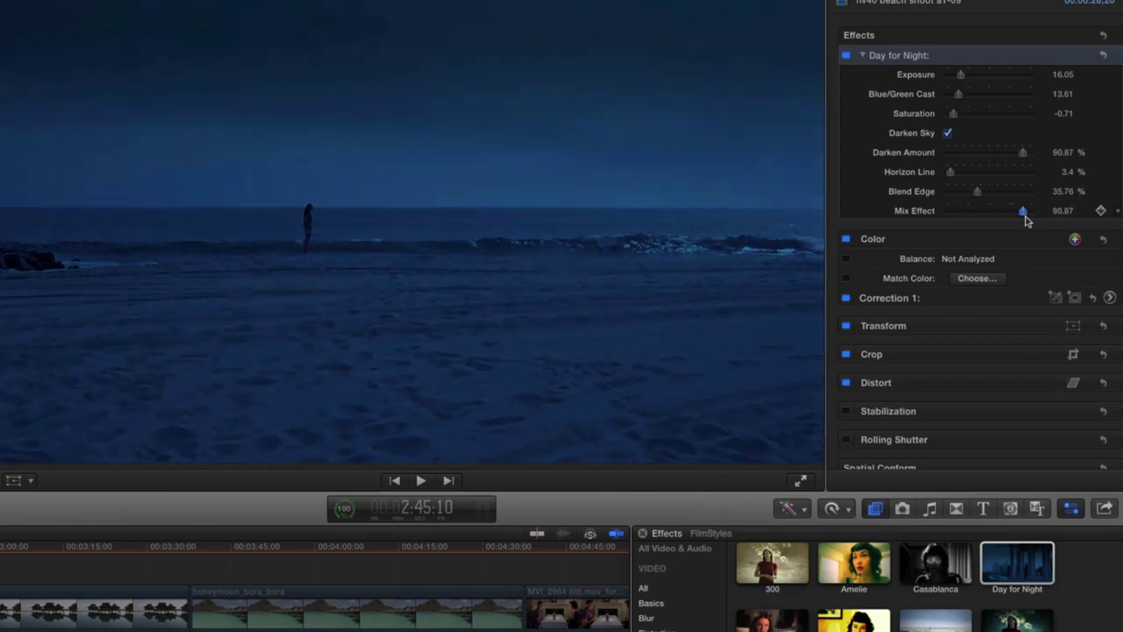
{"action": "left_click_drag", "start_coordinate": [1021, 210], "coordinate": [1026, 211]}
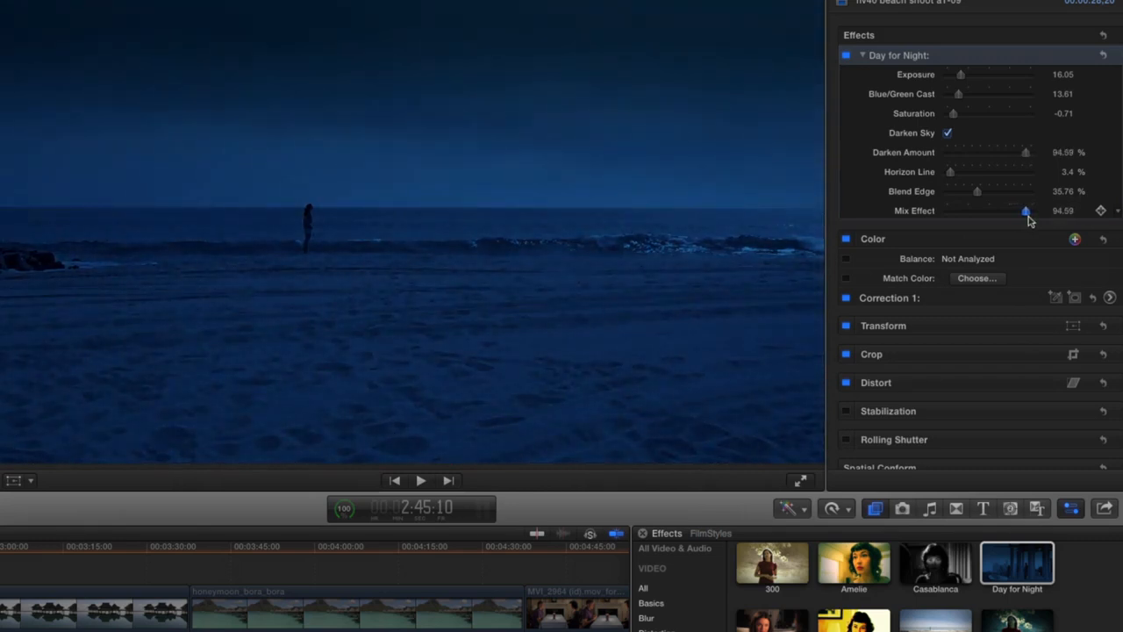